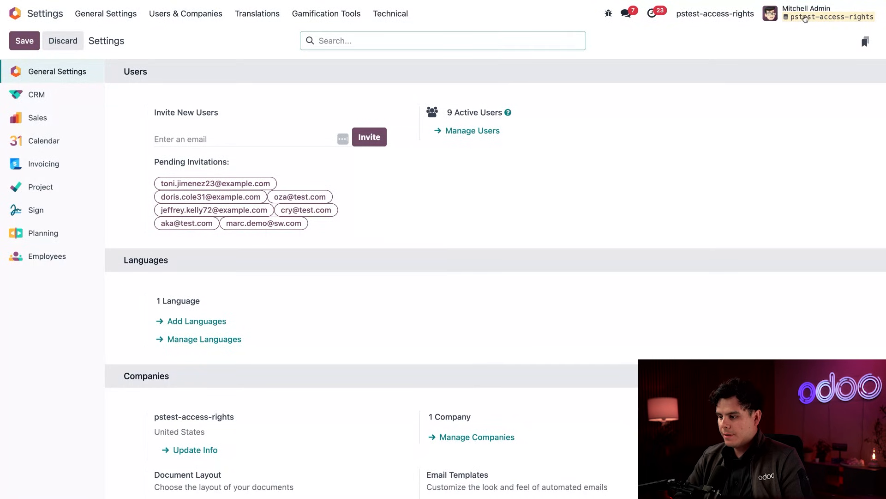
Go to Users & Companies > Groups from the Settings menu to list the access groups.
scroll("down", 3)
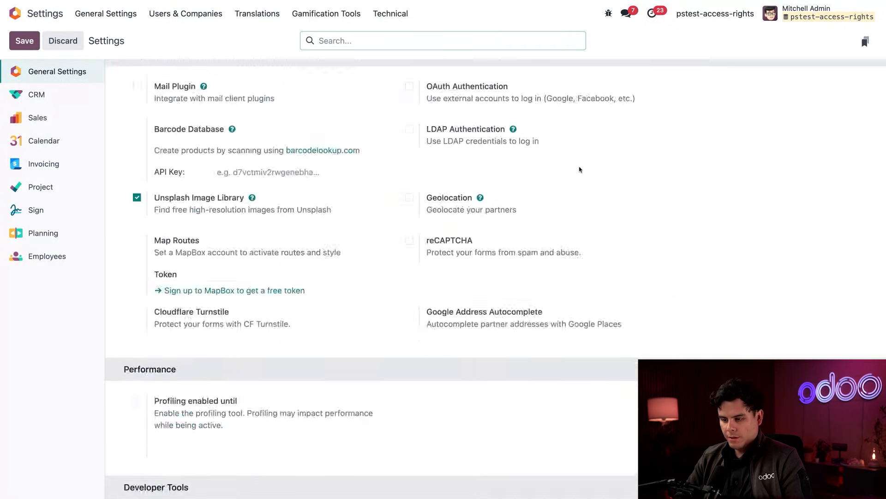
scroll("down", 3)
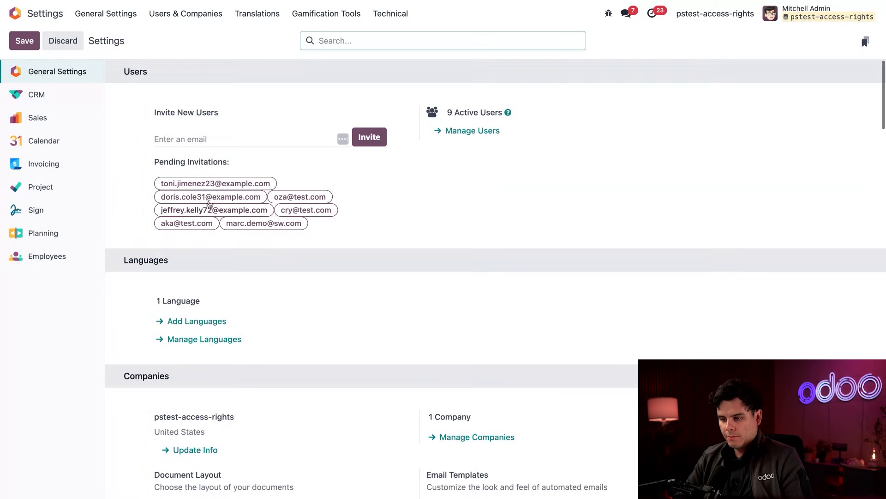
left_click(186, 13)
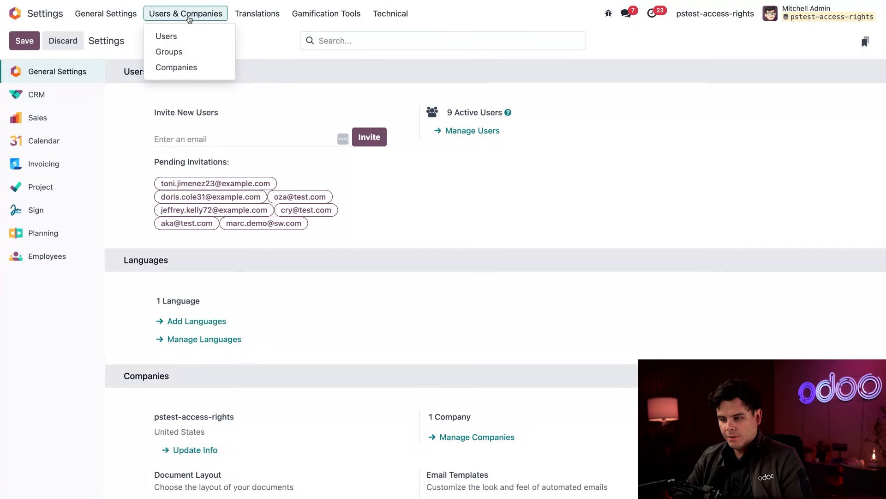
left_click(169, 52)
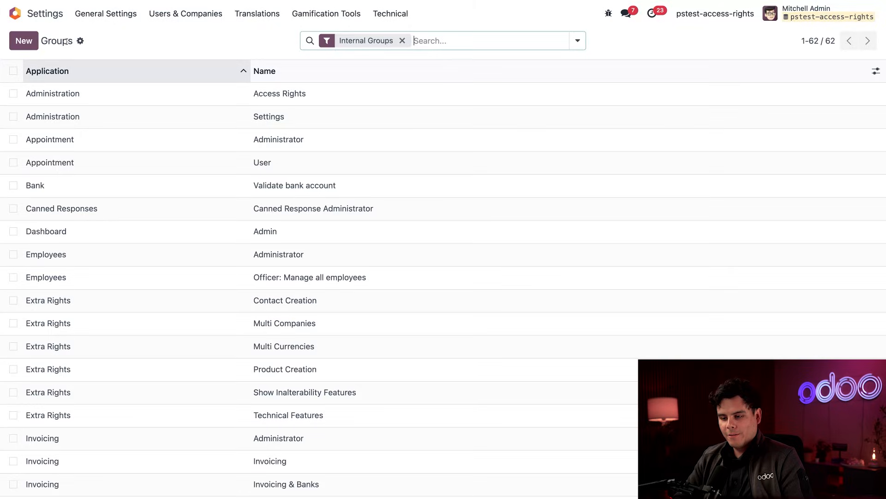
Create a new access group with Application CRM and Name 'New Employees'.
left_click(24, 40)
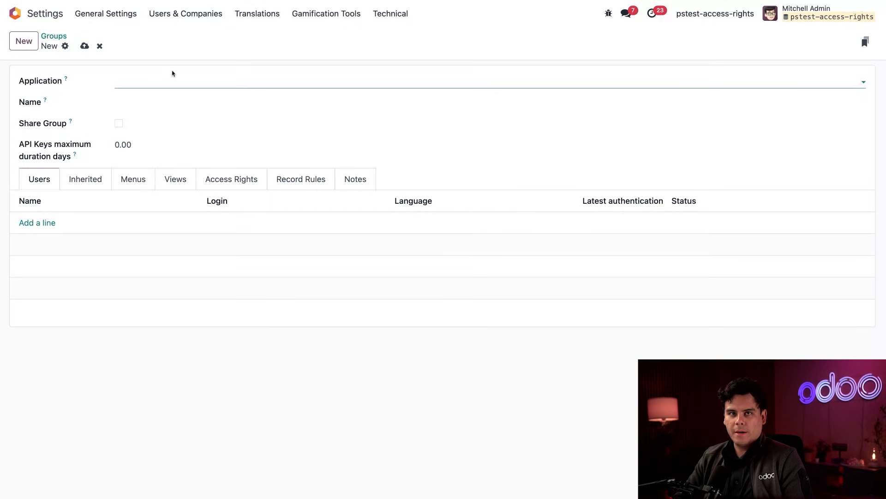
type("crm")
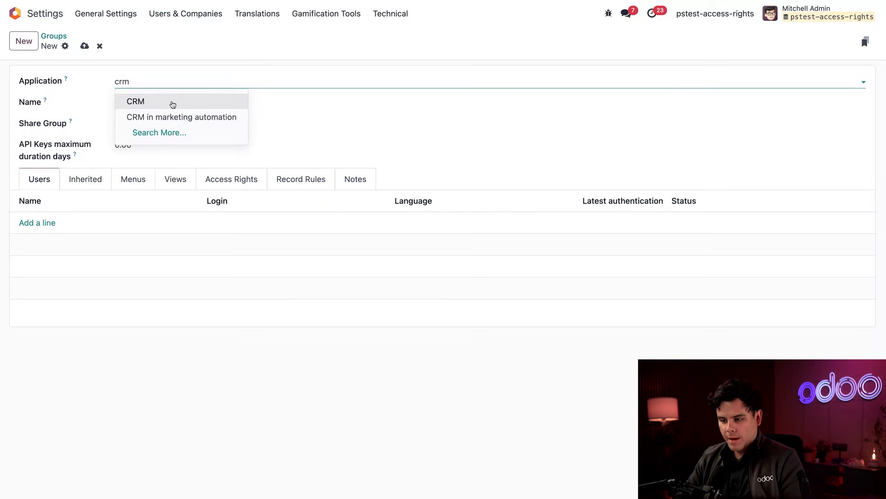
left_click(135, 101)
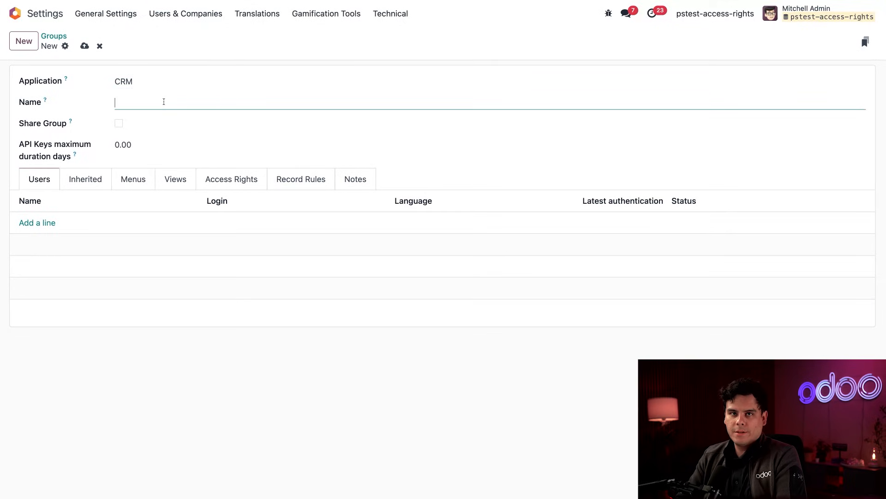
type("new")
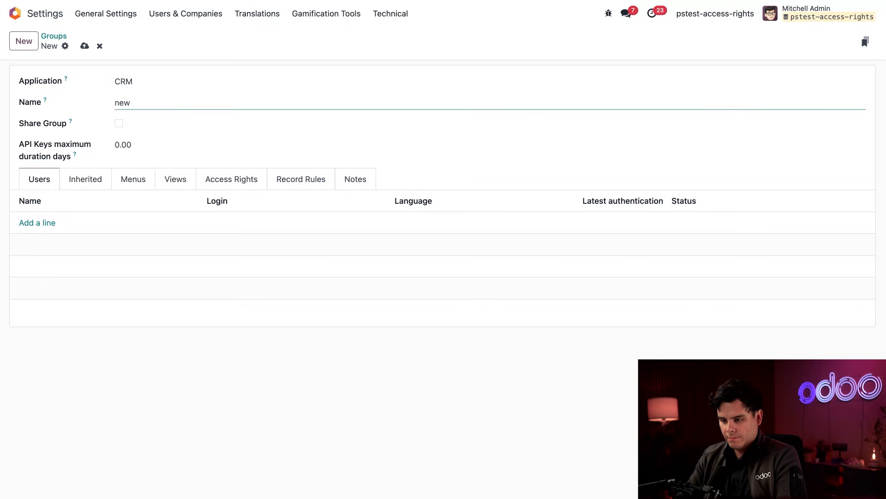
type("New Employees")
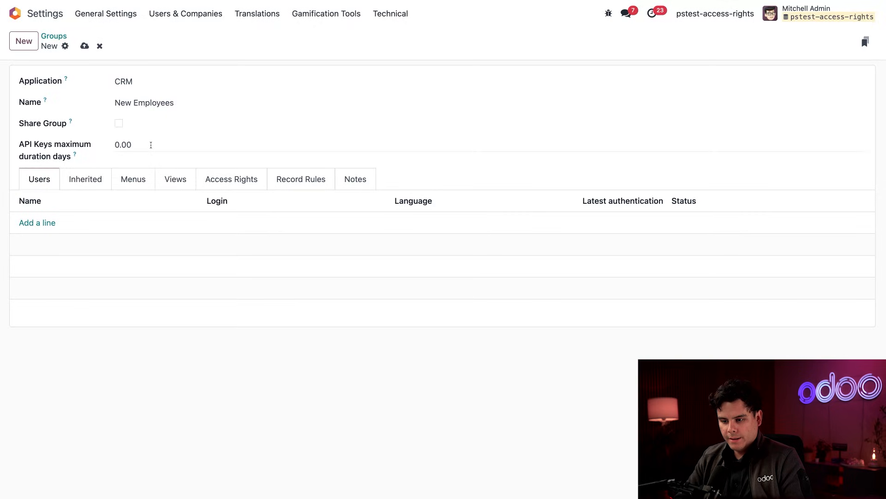
mouse_move(156, 143)
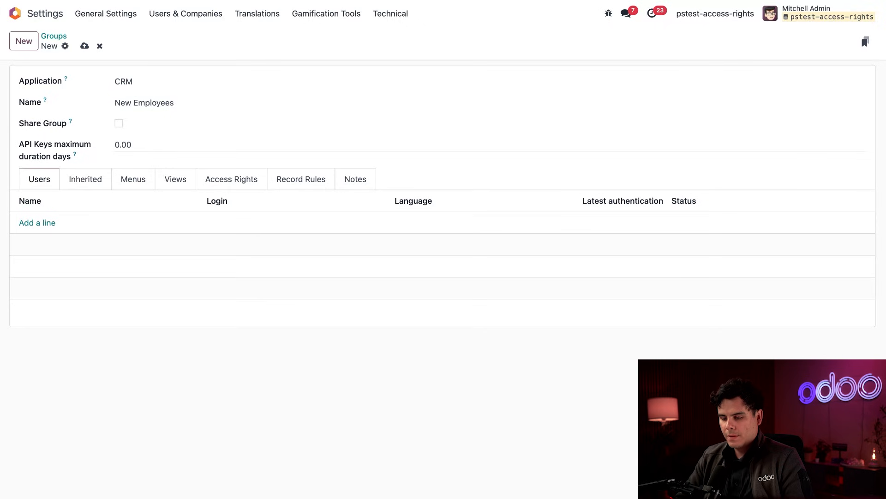
mouse_move(100, 203)
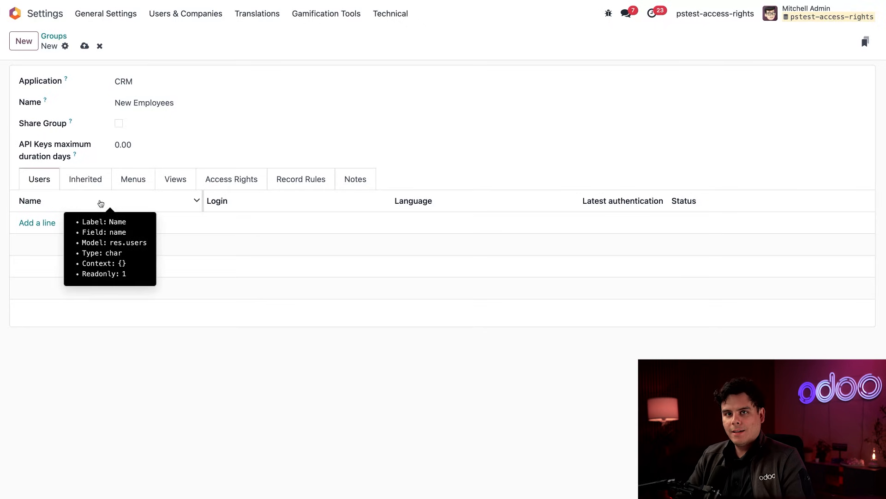
left_click(37, 223)
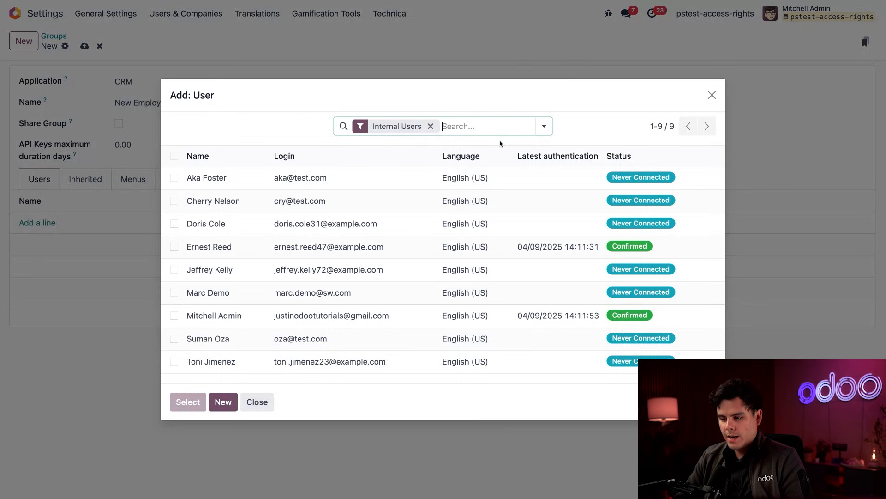
mouse_move(398, 179)
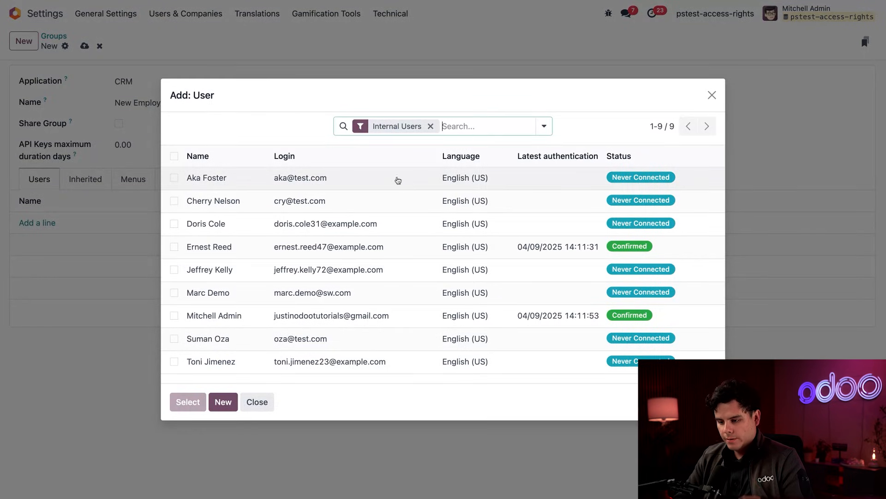
left_click(174, 246)
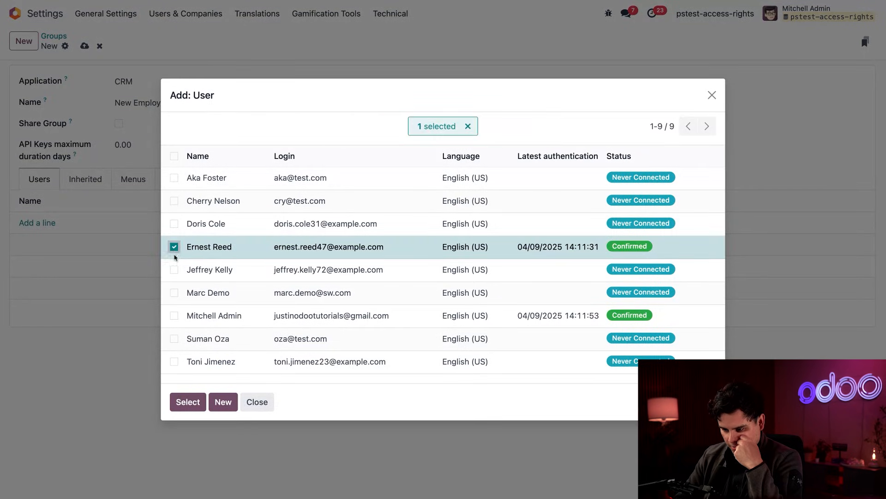
left_click(174, 270)
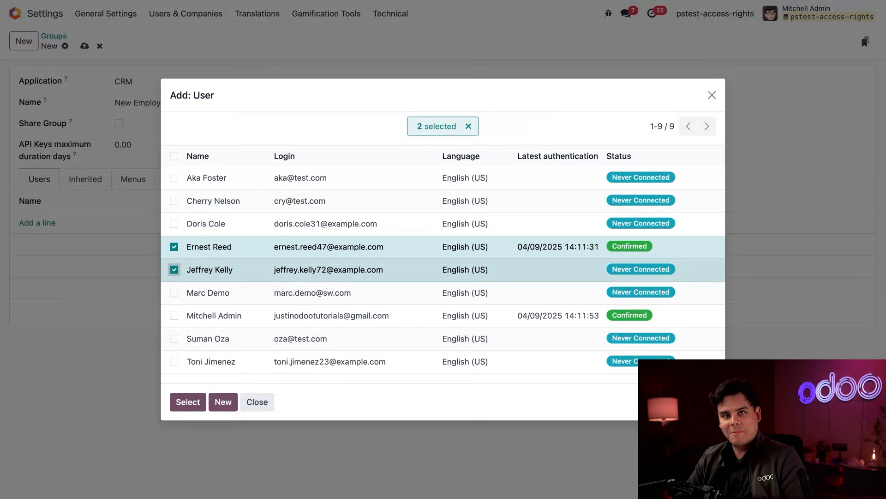
left_click(187, 402)
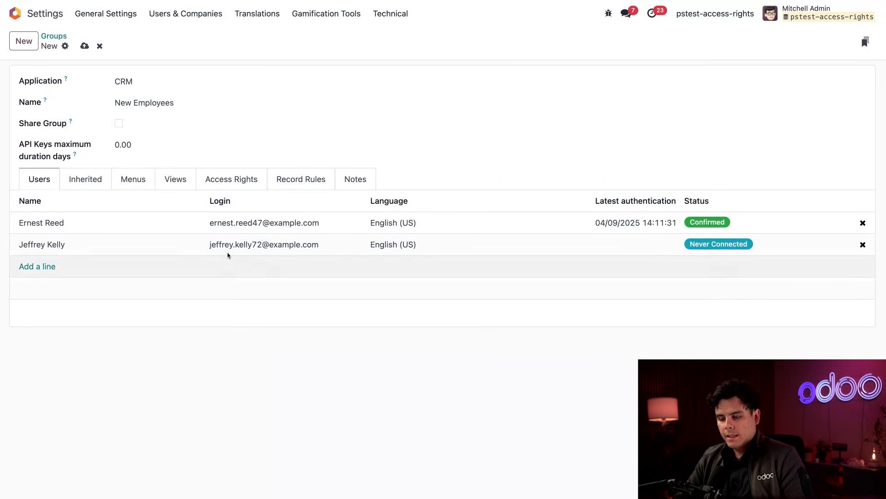
In the Menus list, search the menu picker for 'crm' and tick a result.
left_click(133, 179)
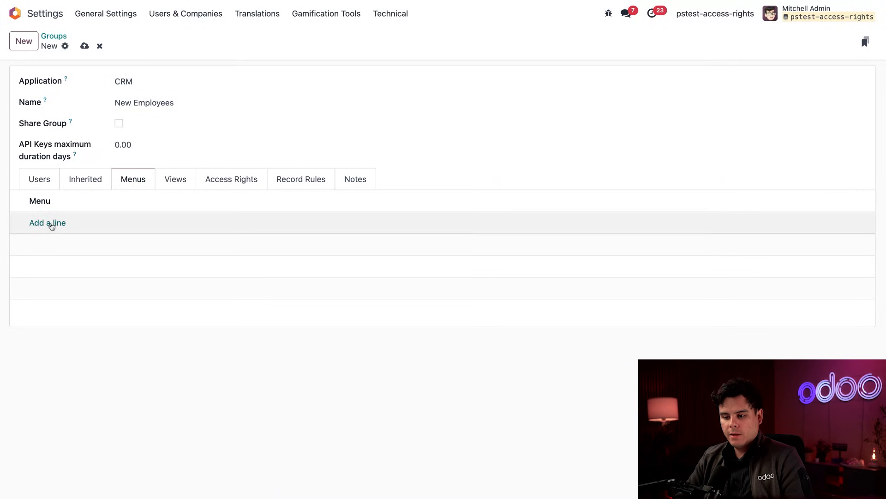
left_click(46, 222)
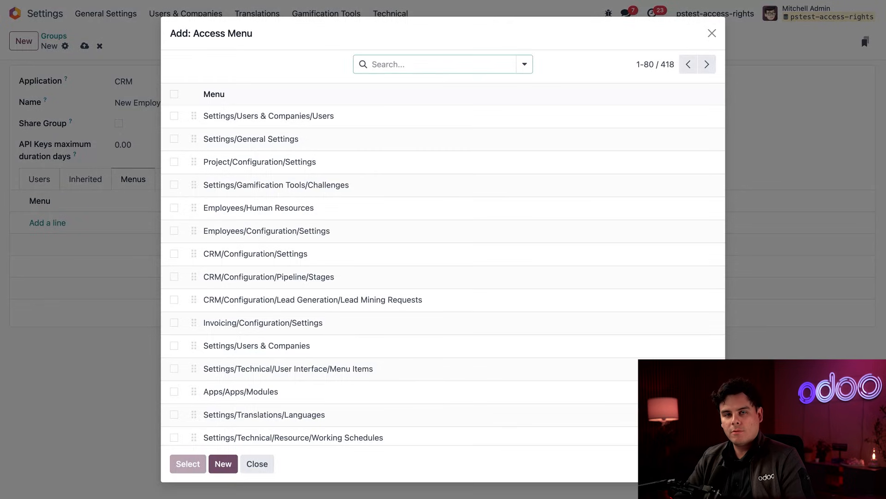
type("crm")
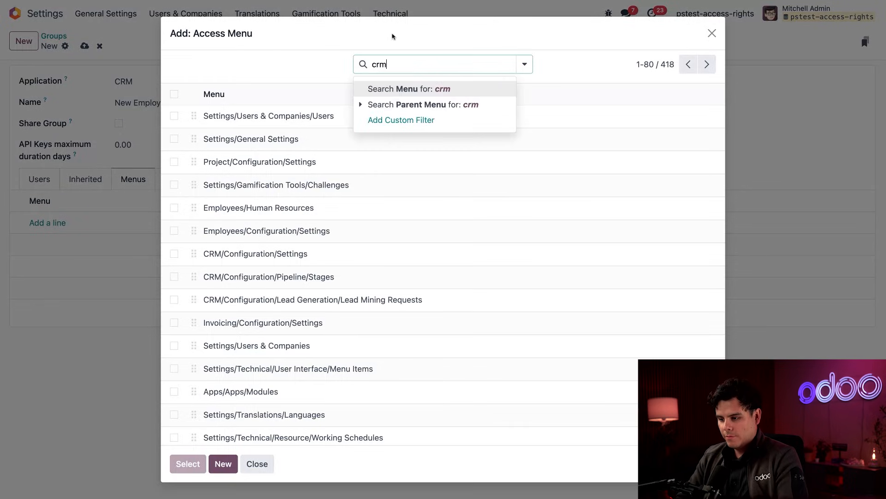
mouse_move(447, 81)
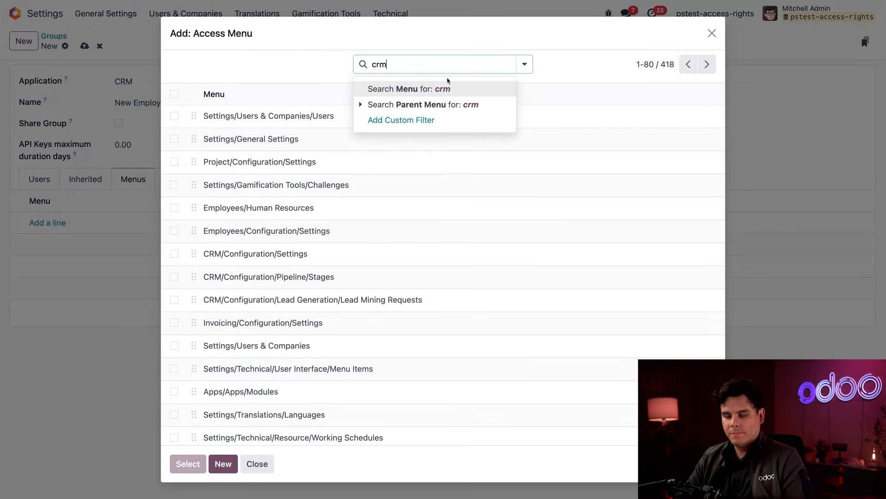
left_click(407, 89)
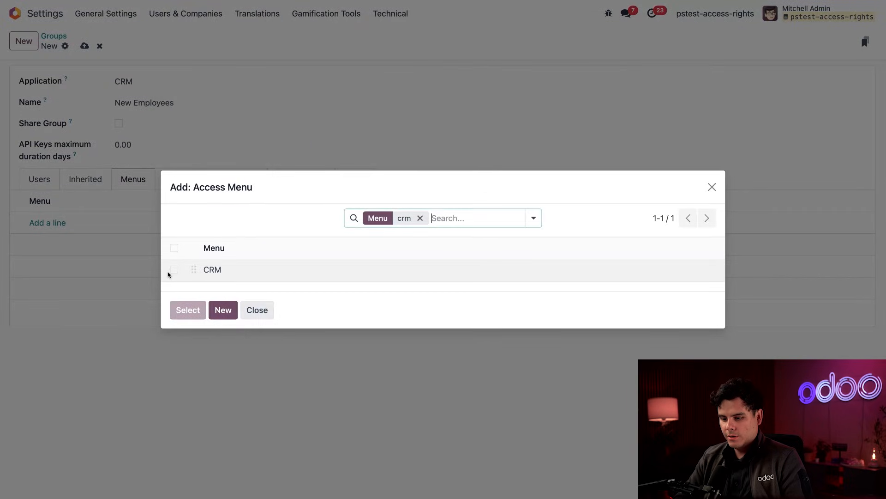
left_click(174, 270)
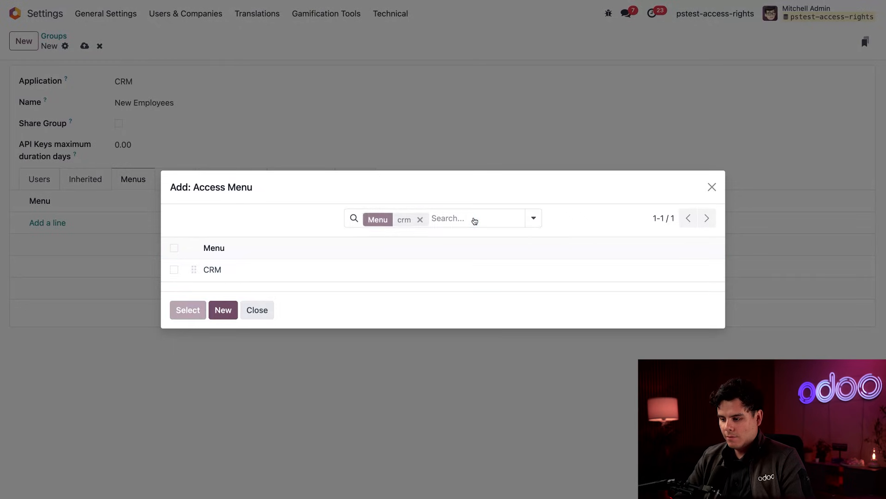
Clear the parent-menu restriction, search 'crm' again and add the CRM menu to the group.
left_click(420, 220)
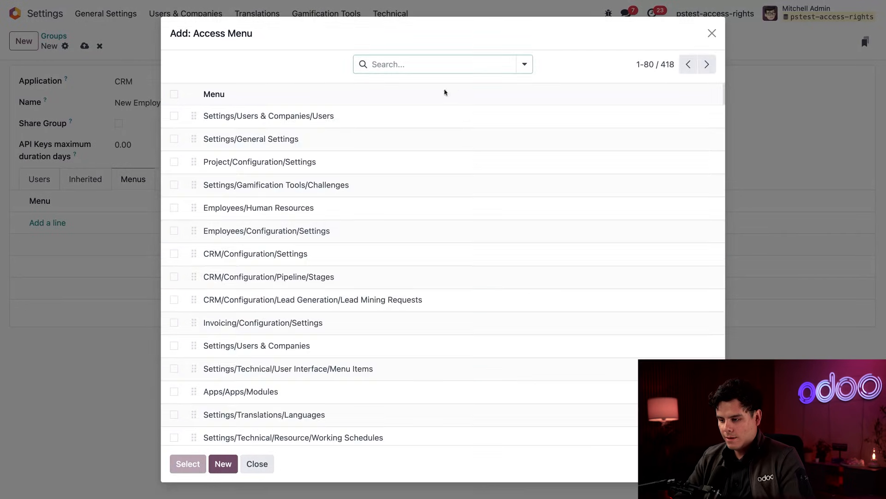
type("crm")
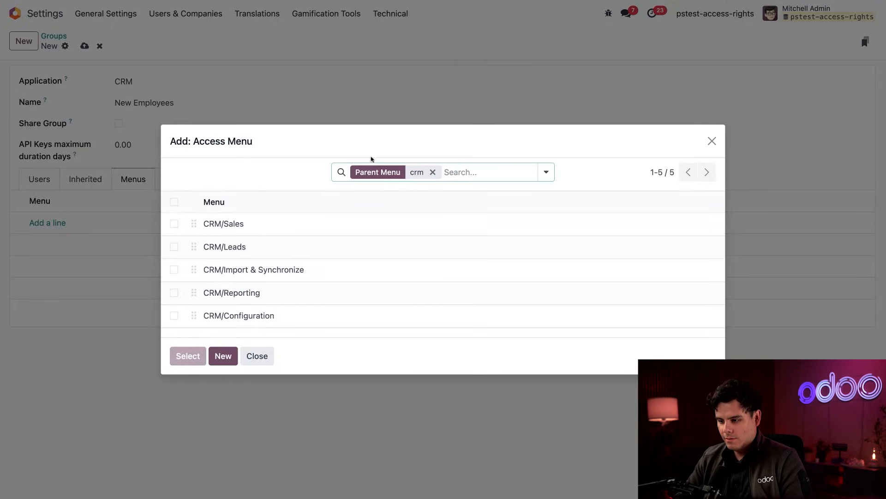
mouse_move(254, 295)
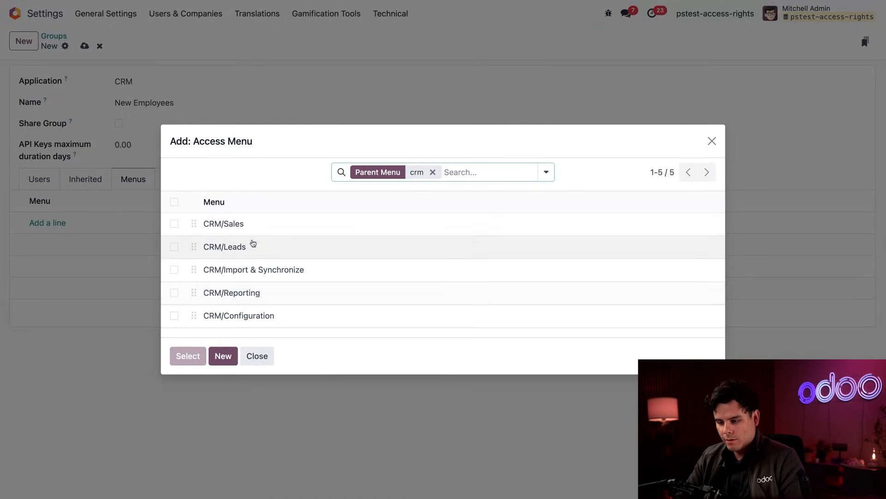
mouse_move(280, 252)
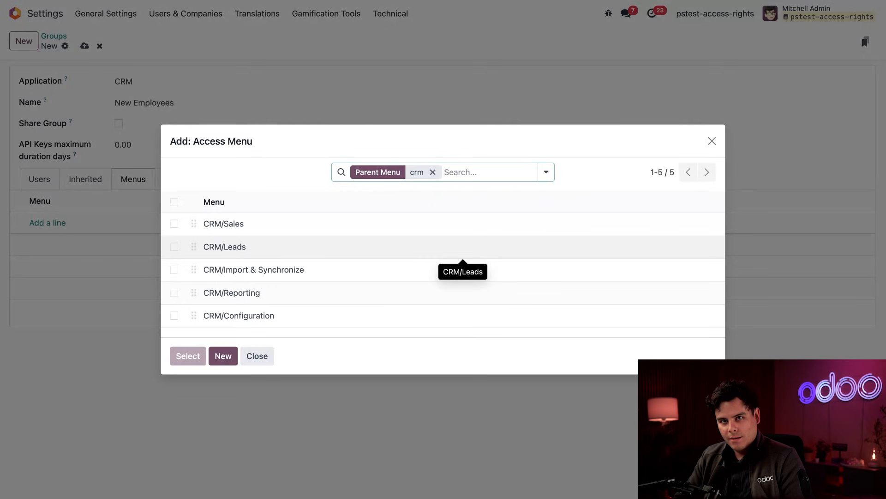
left_click(257, 357)
type("crm")
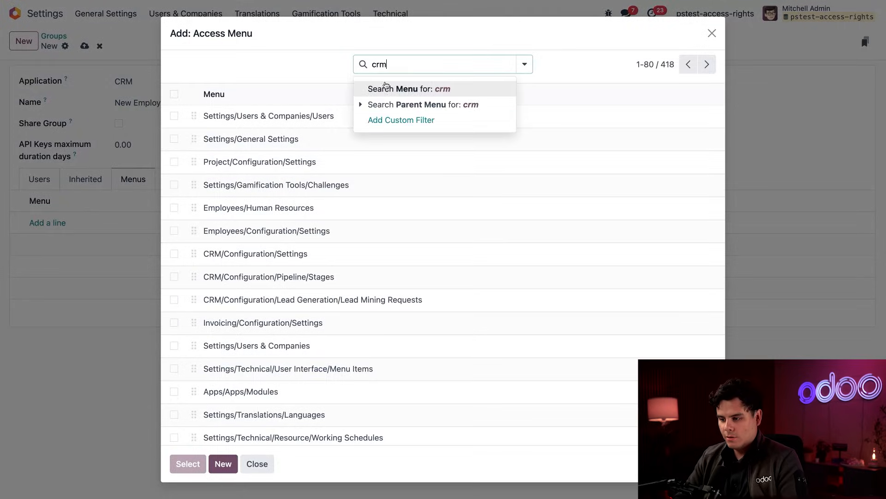
left_click(410, 89)
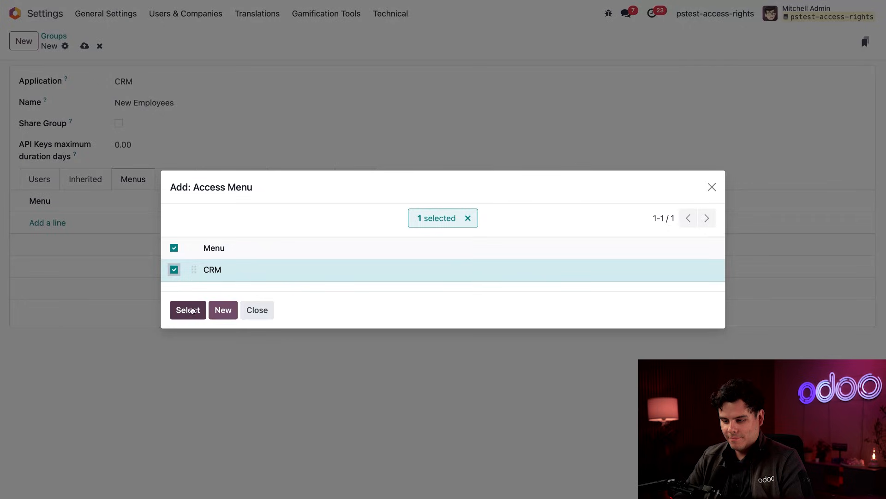
left_click(187, 310)
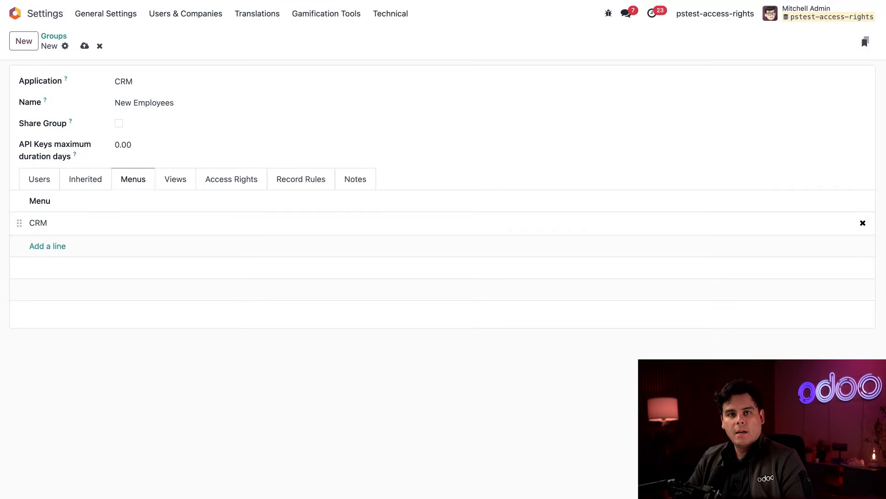
In the Views list, filter the picker to crm models, select all 85 views and add them.
left_click(175, 179)
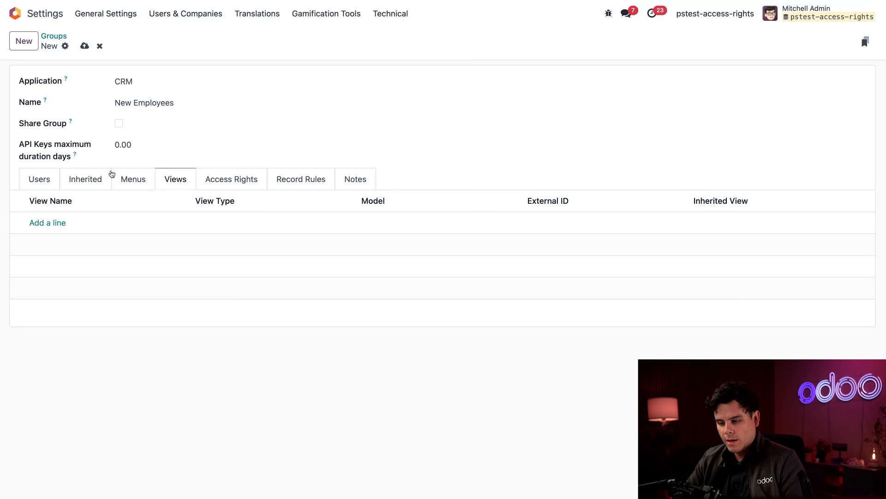
left_click(47, 222)
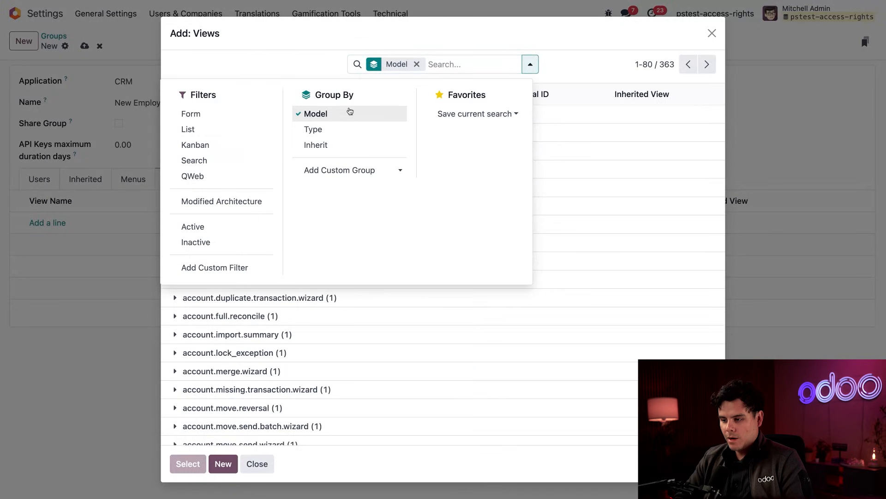
type("crm")
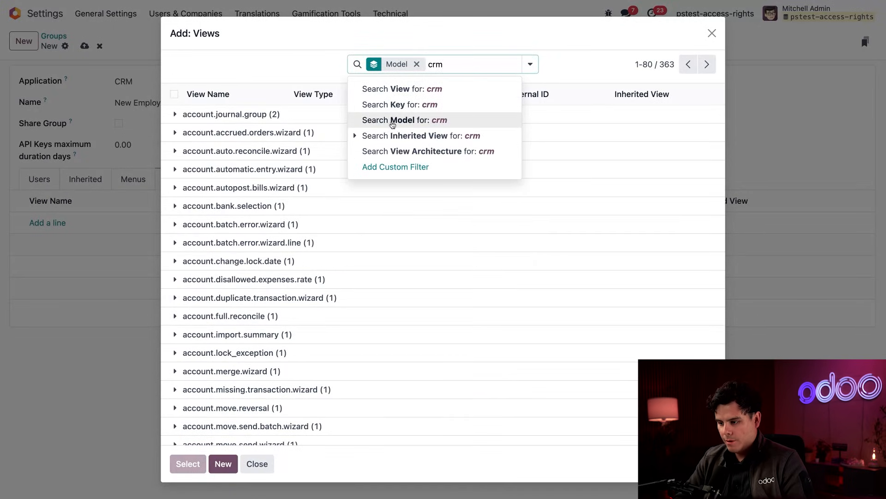
left_click(392, 120)
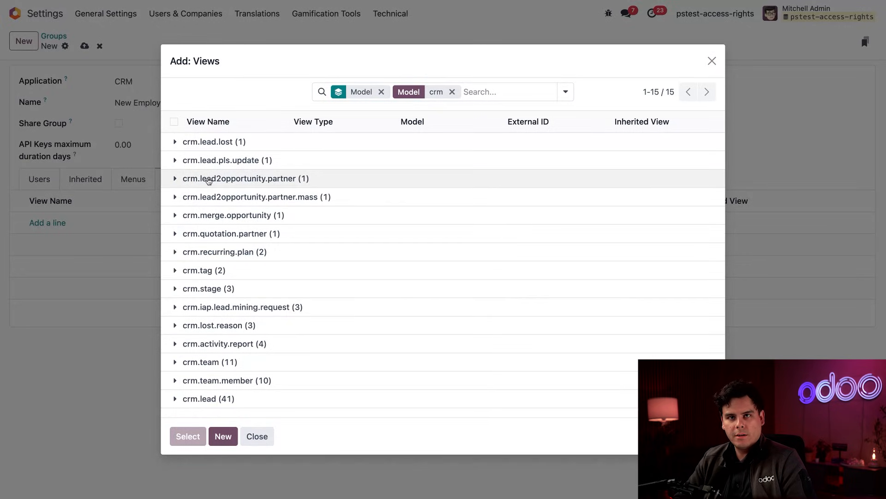
left_click(174, 122)
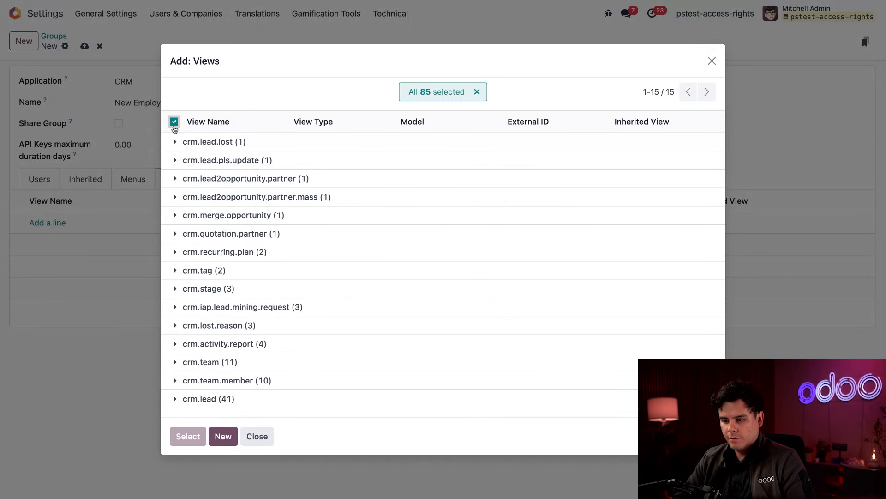
left_click(188, 436)
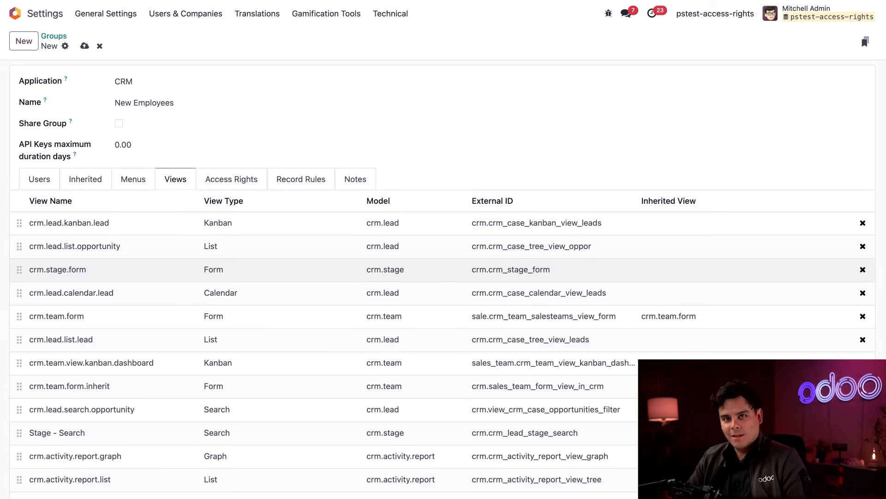
Add an access-rights line named 'crm.new-employee.update-probs' and open Search More for its model.
left_click(231, 179)
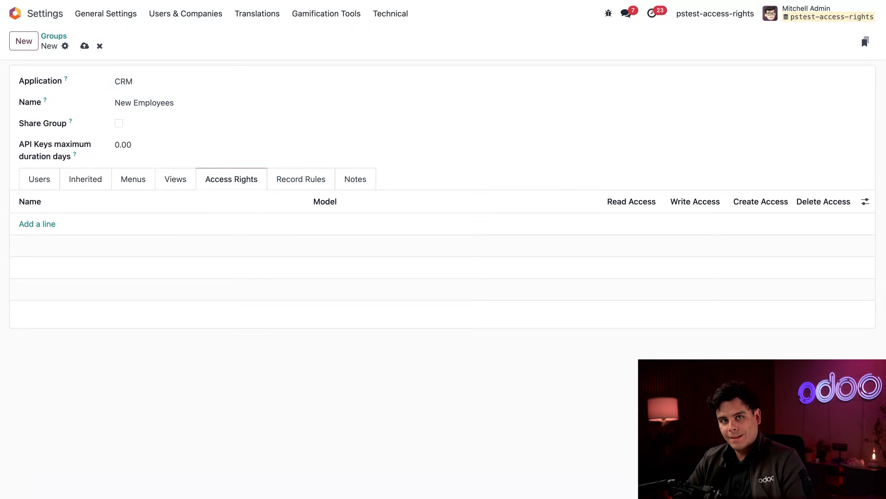
left_click(37, 224)
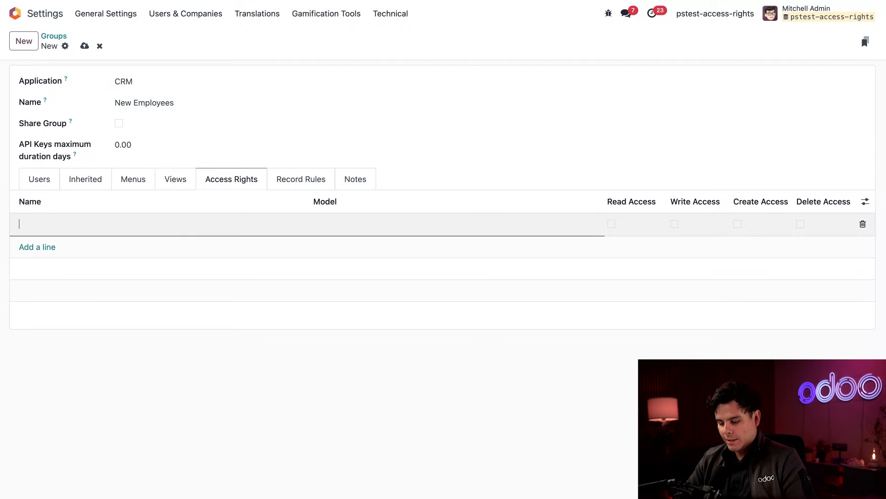
type("crm.")
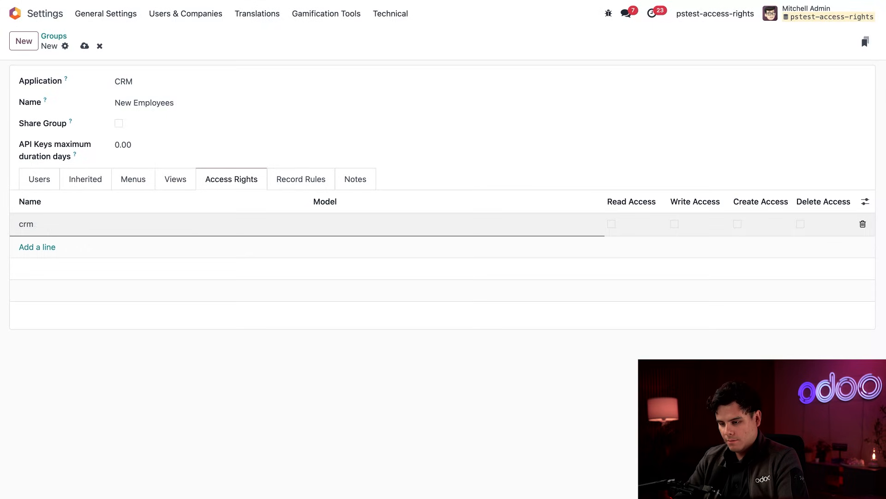
type("crm.new-employee.update-probs")
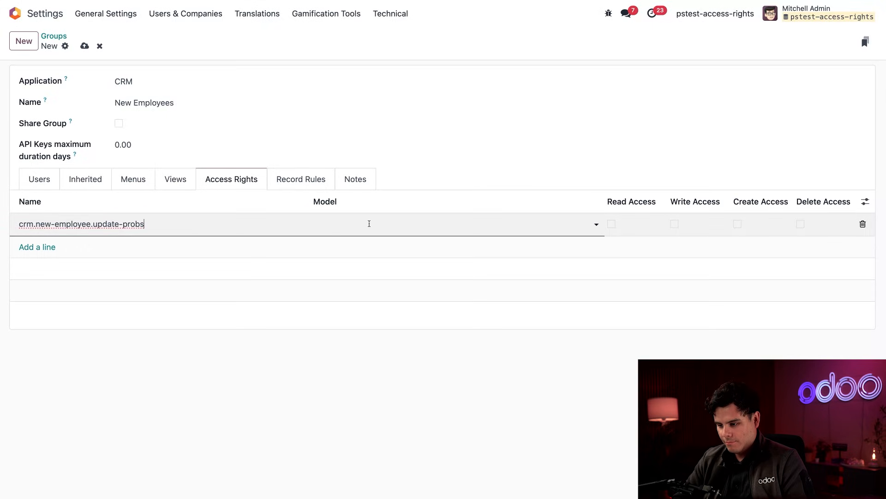
left_click(368, 223)
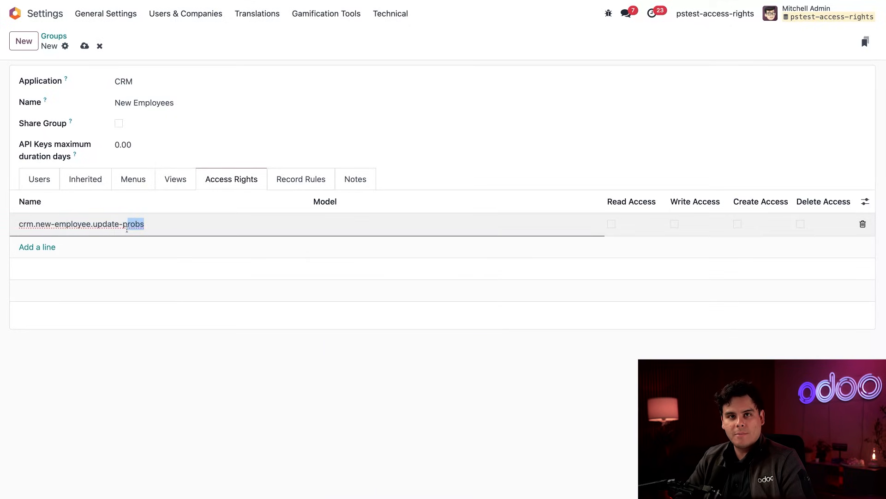
left_click(362, 223)
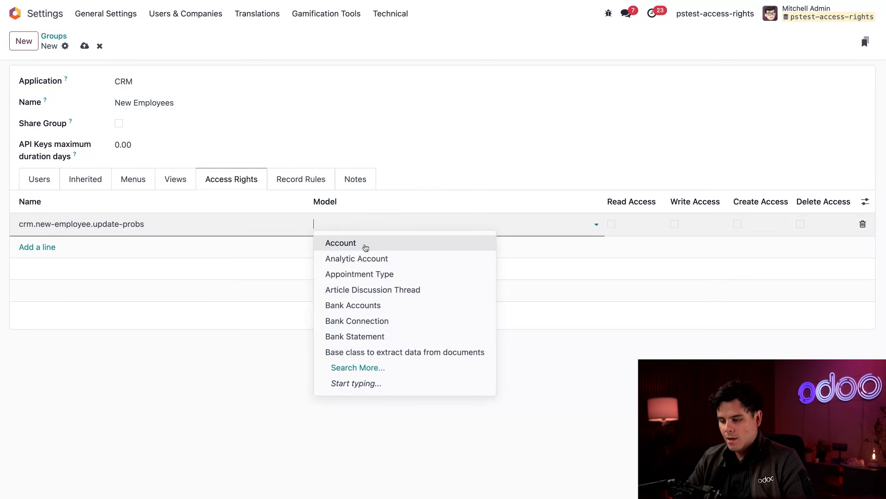
left_click(359, 367)
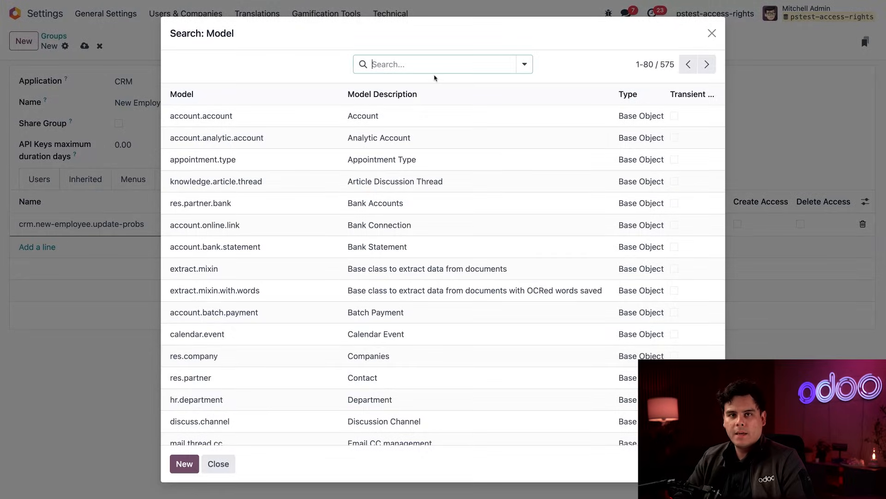
Group the model search list by model and filter it to 'crm'.
left_click(525, 65)
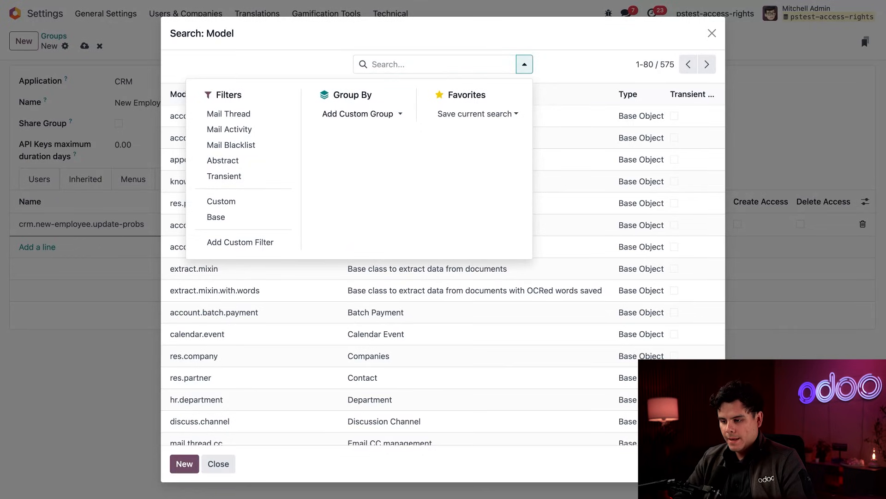
left_click(358, 113)
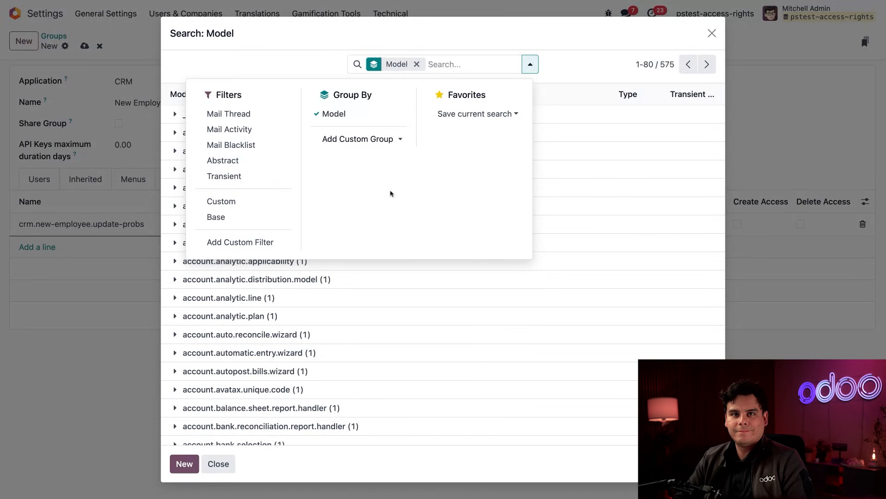
mouse_move(608, 33)
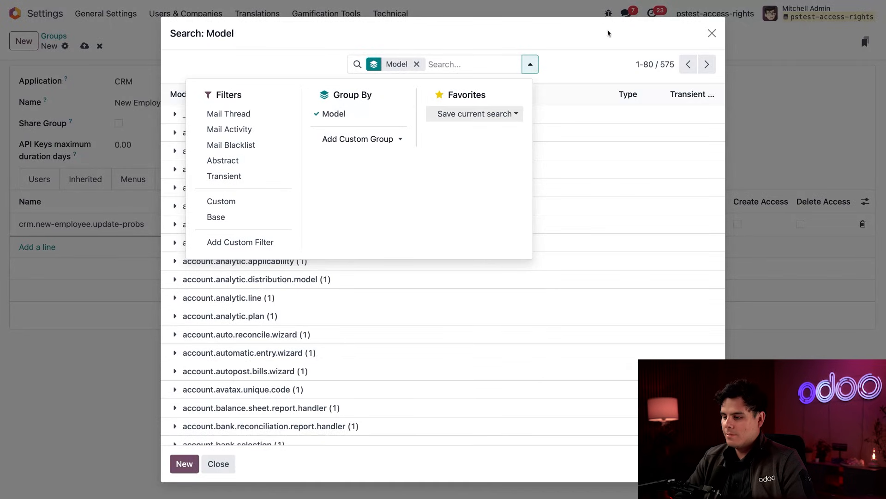
left_click(530, 64)
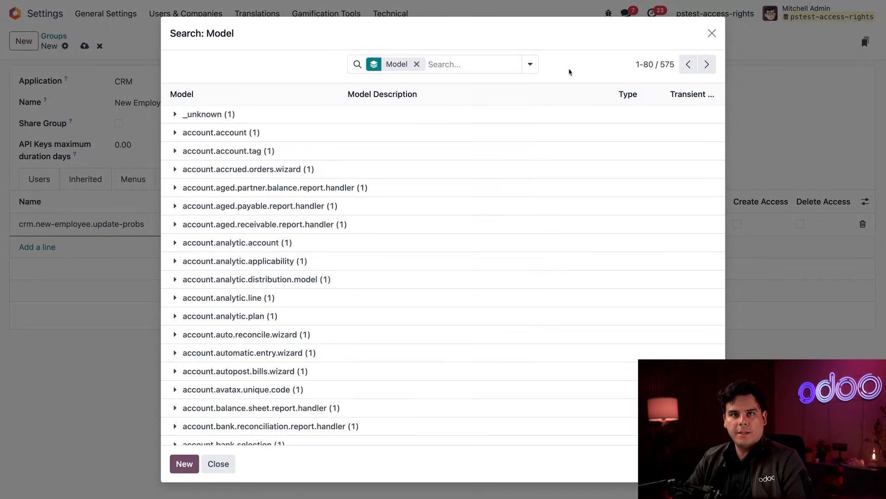
type("crm")
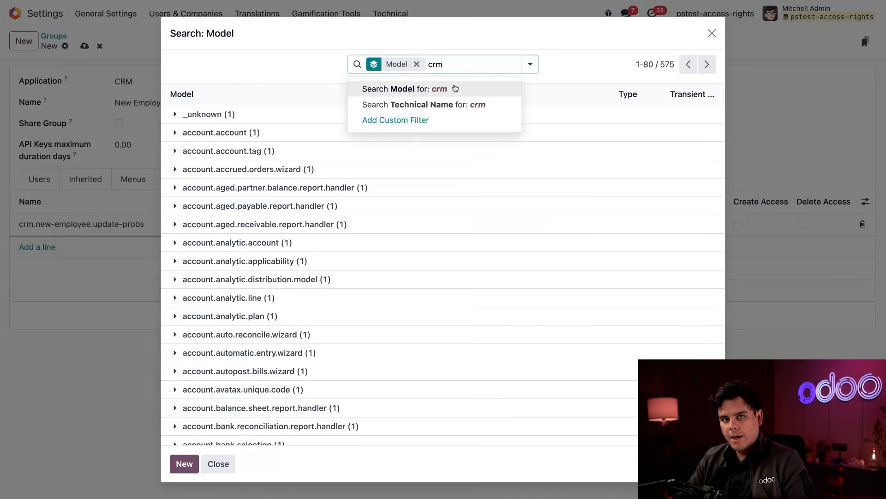
mouse_move(406, 96)
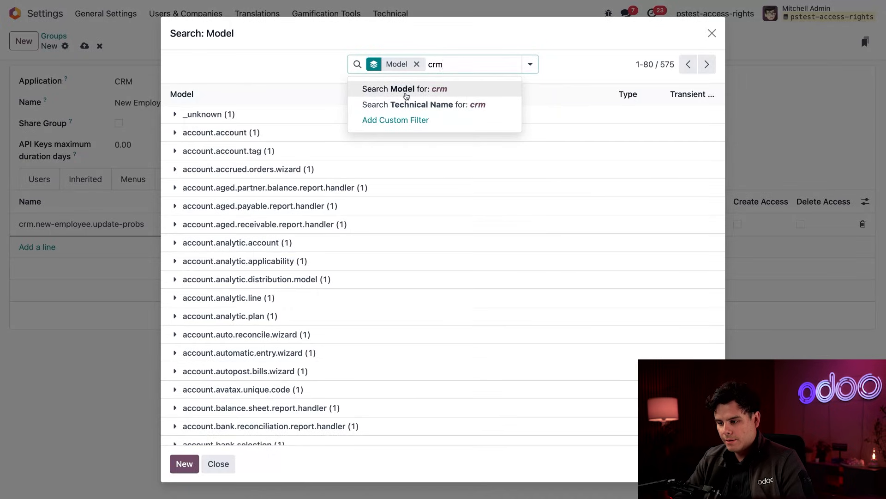
left_click(403, 89)
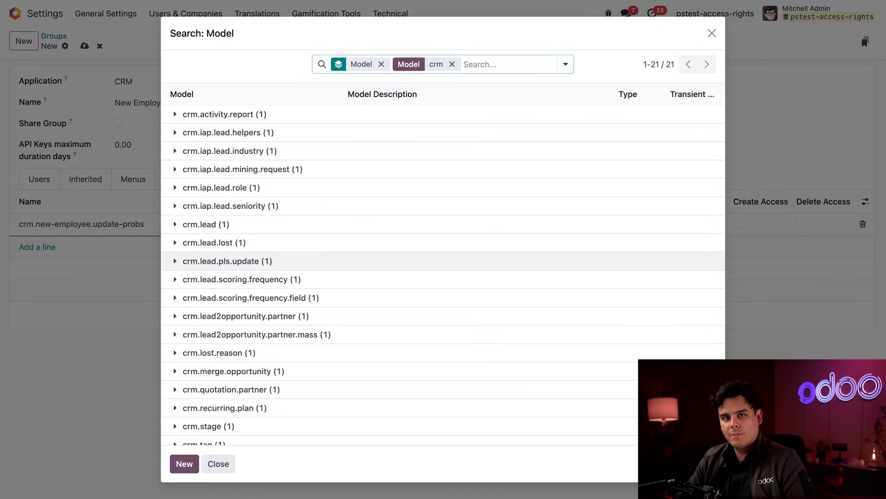
mouse_move(263, 300)
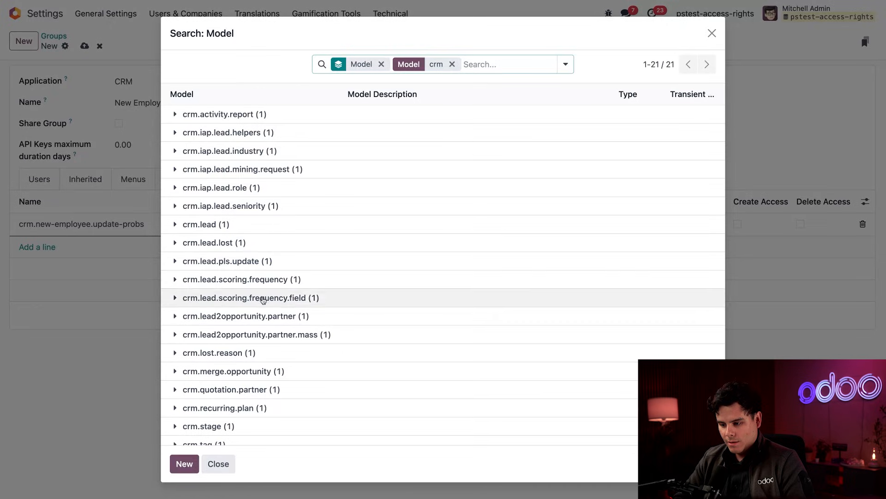
Choose Update the probabilities (crm.lead.pls.update) as the line's model.
scroll("down", 3)
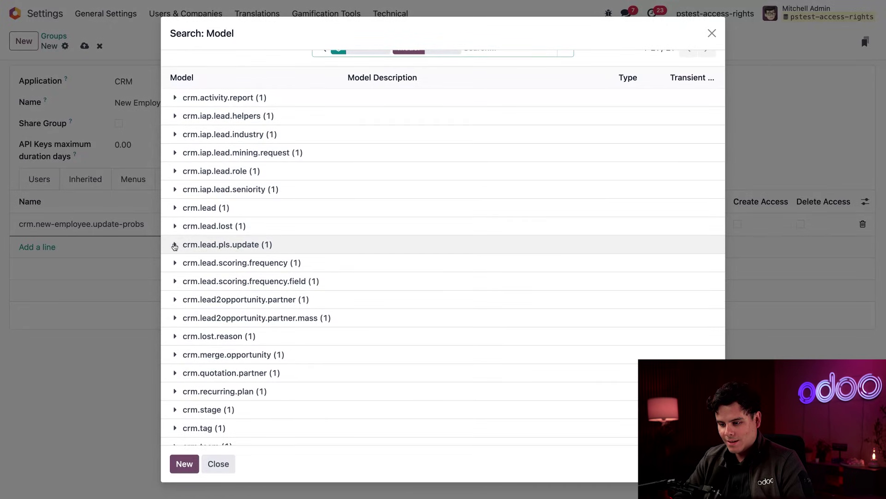
left_click(176, 243)
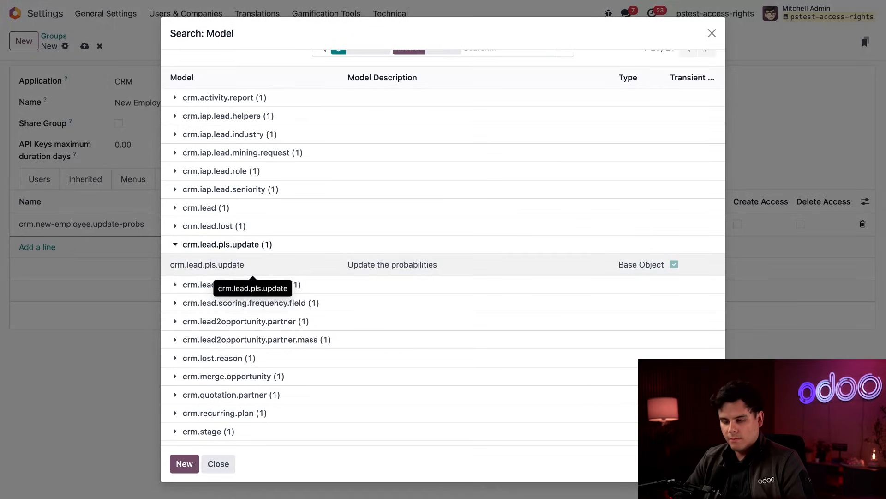
left_click(207, 264)
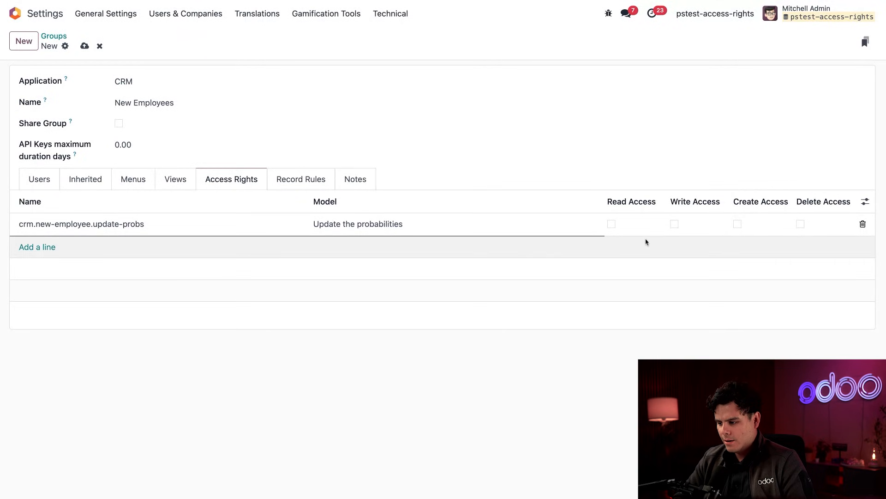
Grant Read Access on the probabilities line and save the New Employees group.
left_click(611, 224)
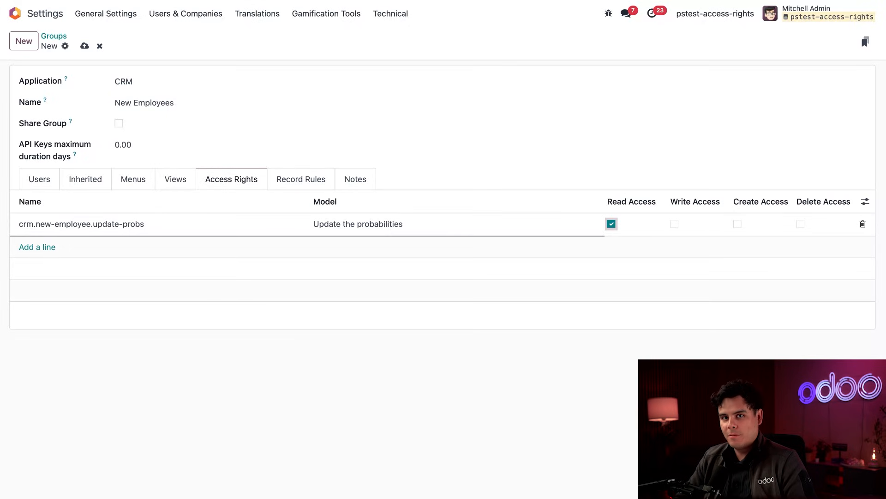
left_click(84, 46)
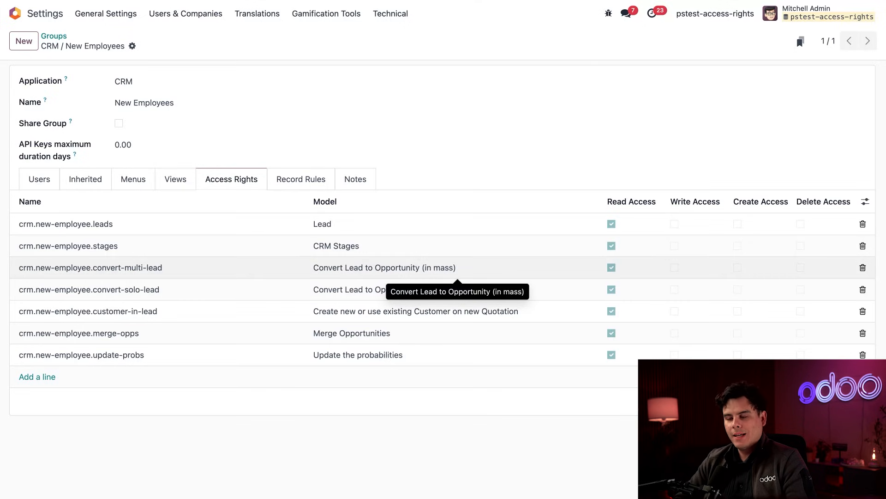
mouse_move(664, 227)
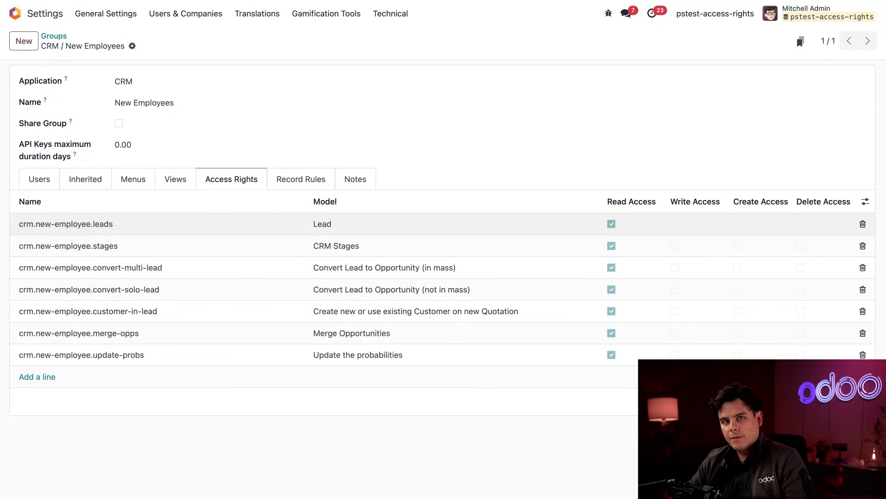
mouse_move(656, 224)
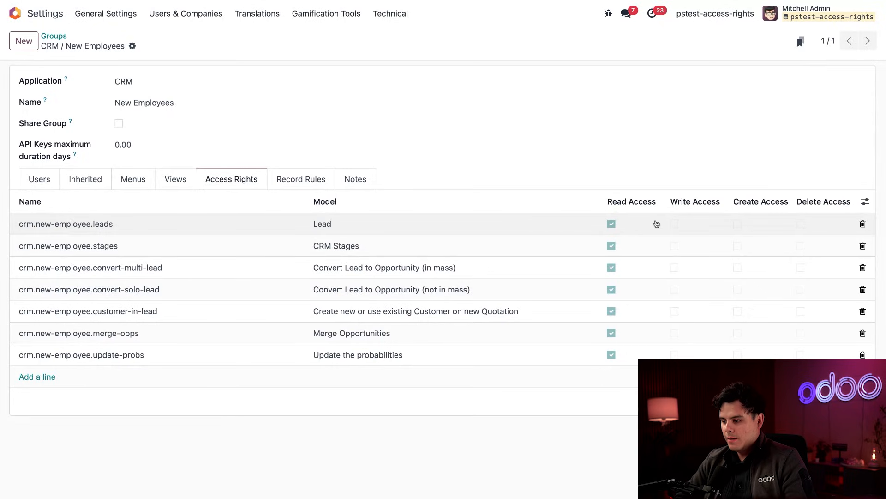
mouse_move(700, 227)
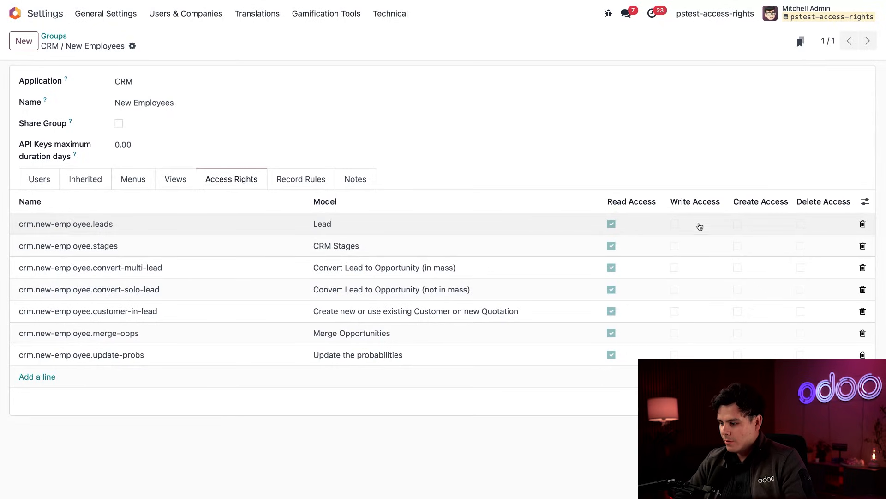
mouse_move(740, 227)
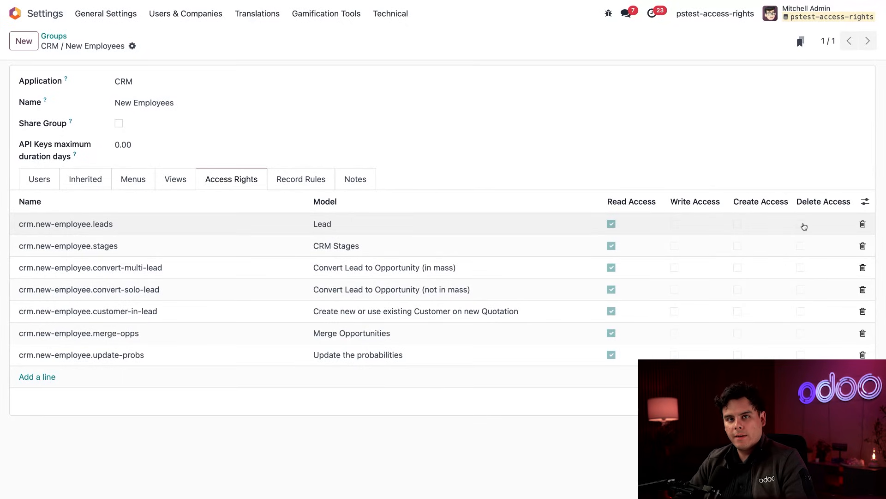
mouse_move(687, 170)
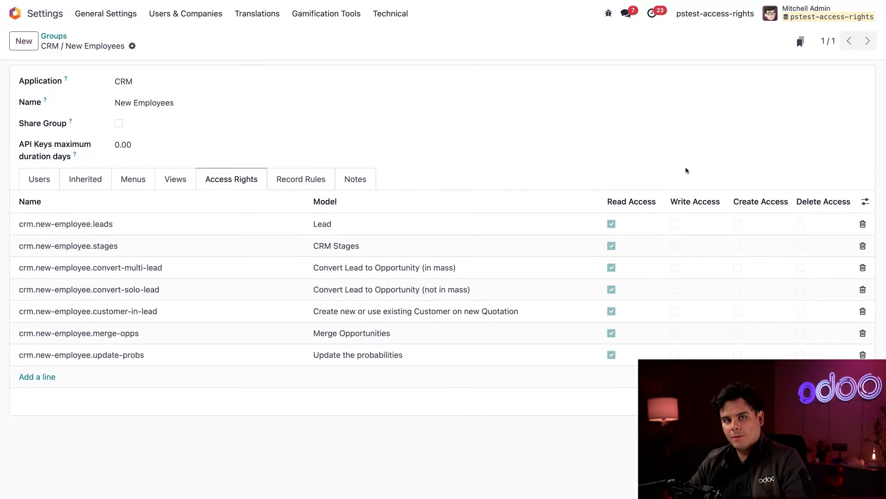
Open the test user's record from Users & Companies > Users to check CRM is New Employees.
left_click(186, 13)
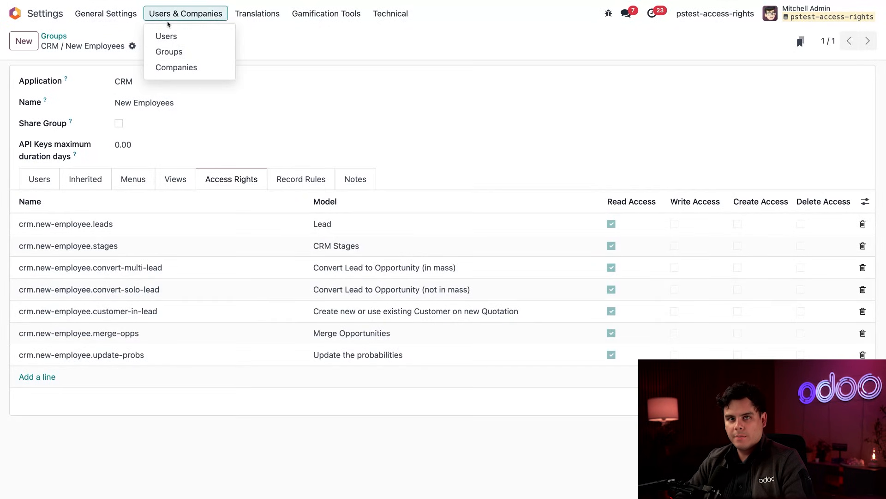
left_click(169, 52)
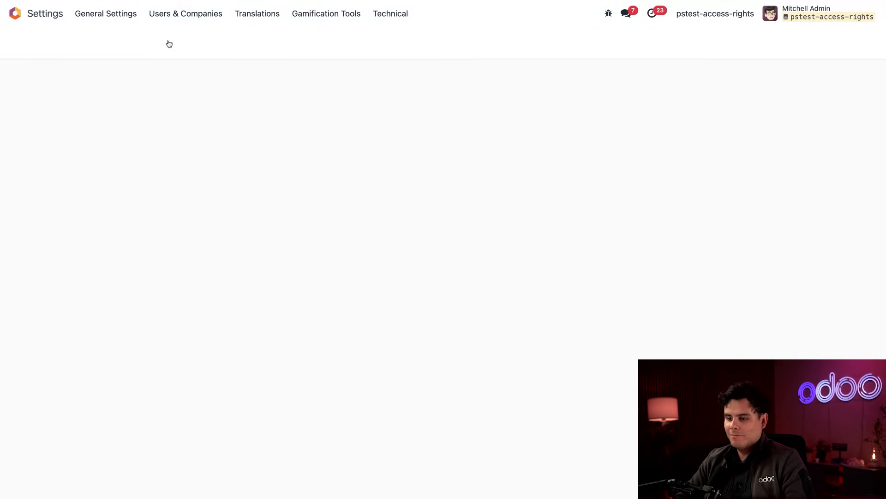
left_click(185, 13)
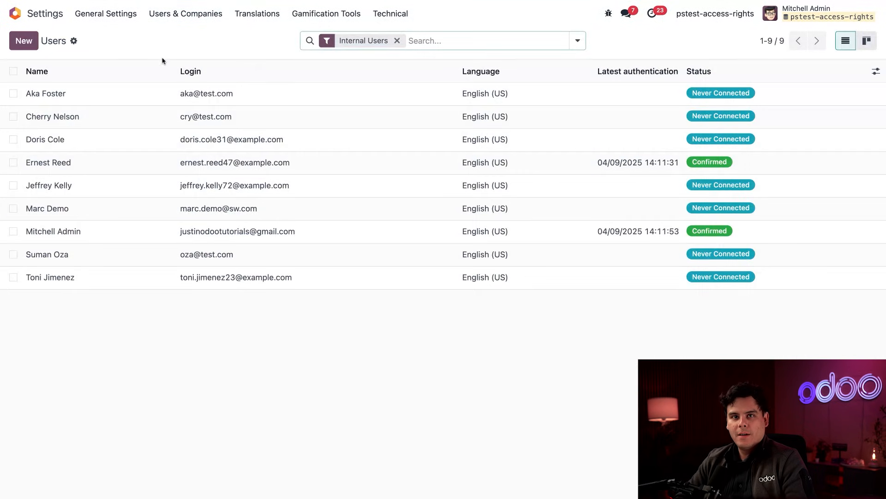
left_click(48, 162)
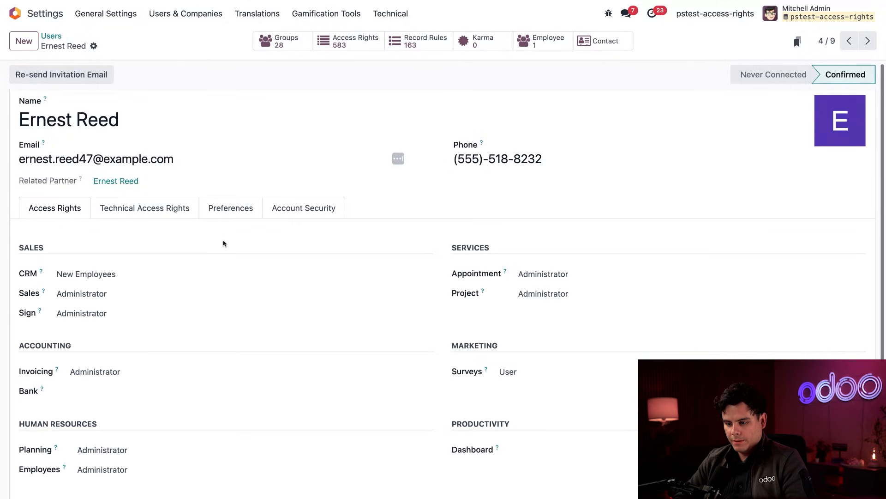
scroll("down", 3)
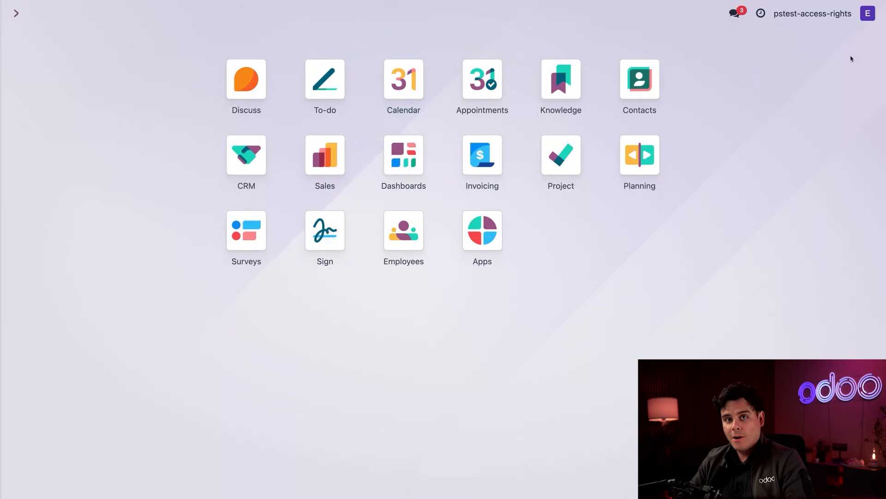
mouse_move(663, 131)
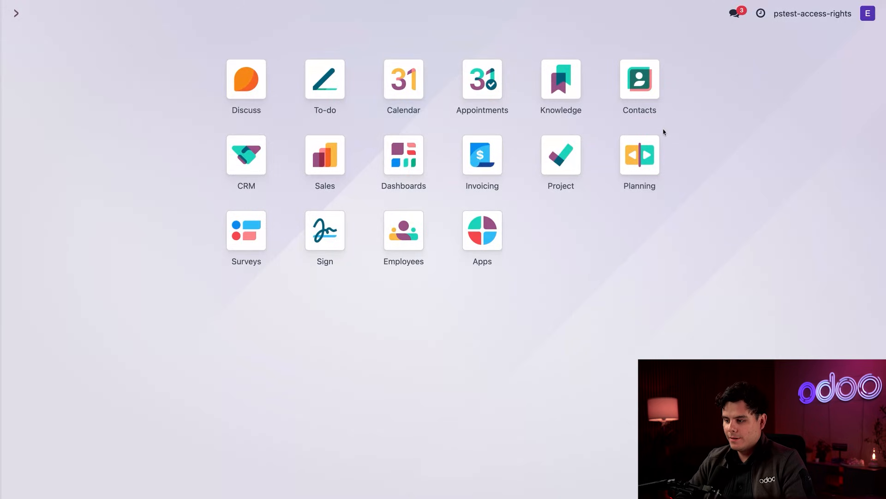
As the test user, open the Design Software Info lead and attempt an edit, triggering the Access Error.
left_click(245, 155)
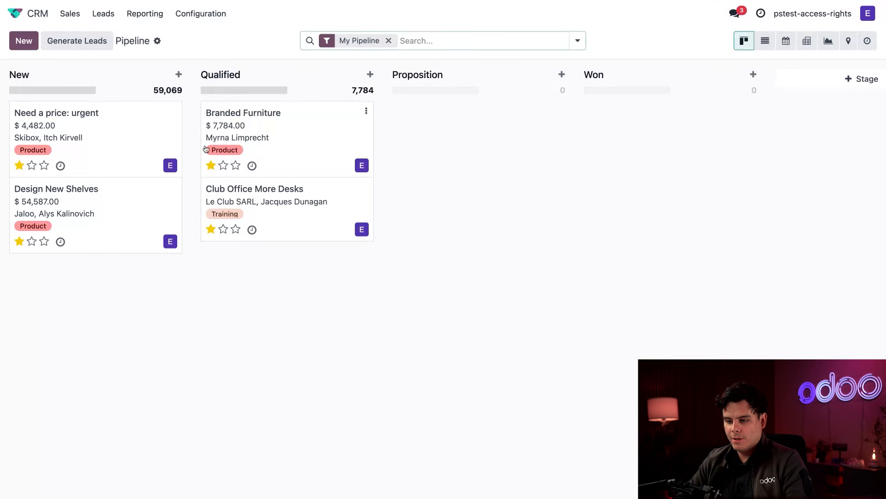
left_click(104, 12)
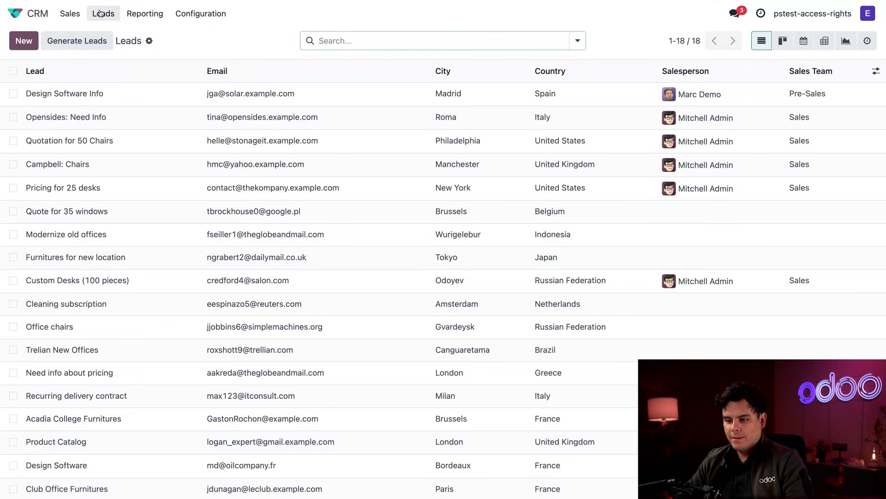
mouse_move(79, 96)
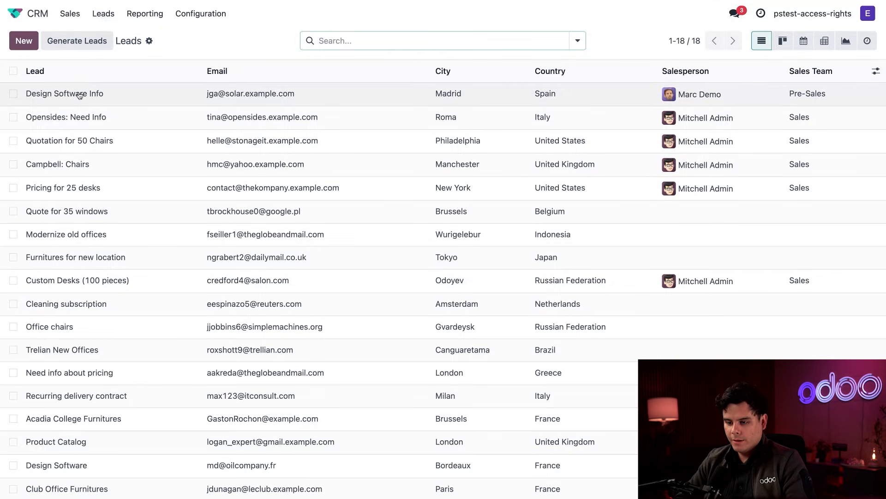
left_click(65, 94)
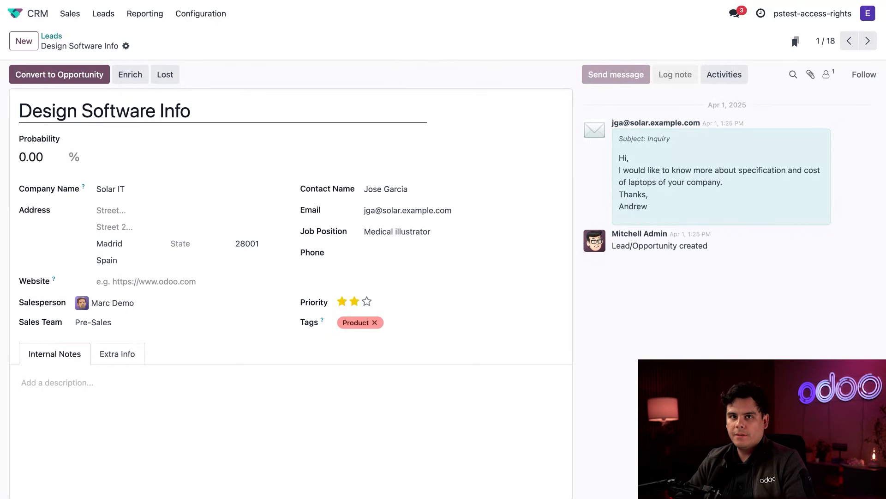
left_click(31, 157)
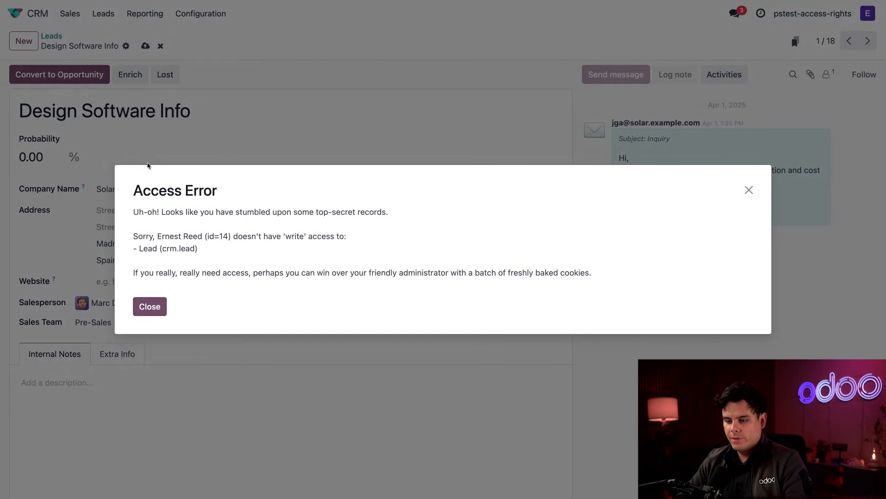
mouse_move(287, 162)
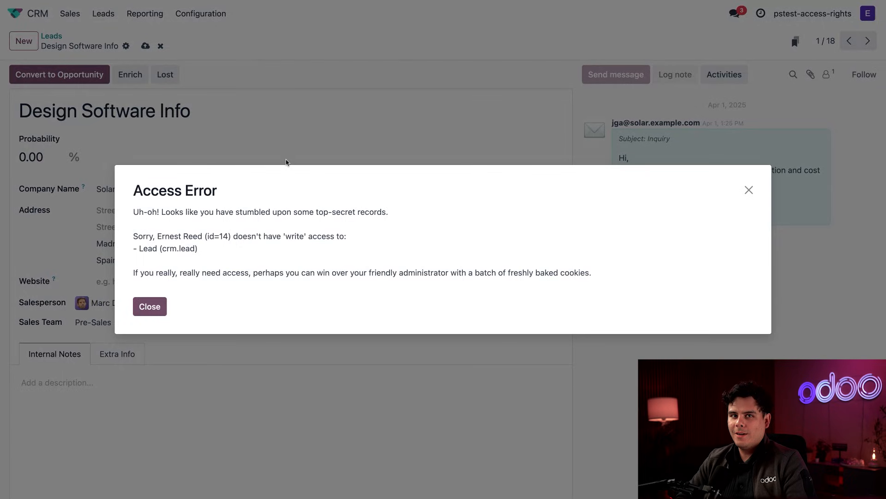